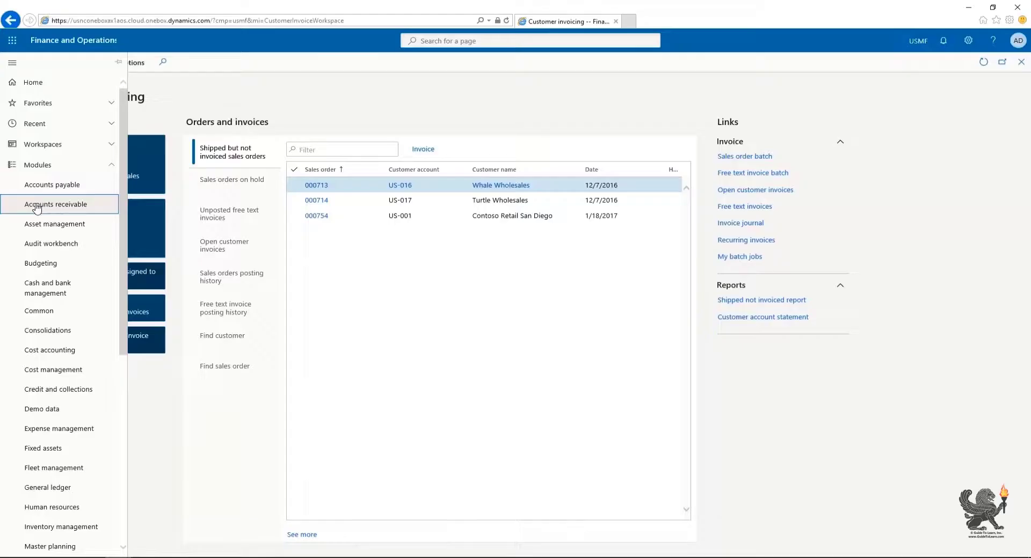
Step: Navigate to Accounts receivable > Orders > All sales orders from the navigation pane
left_click(56, 204)
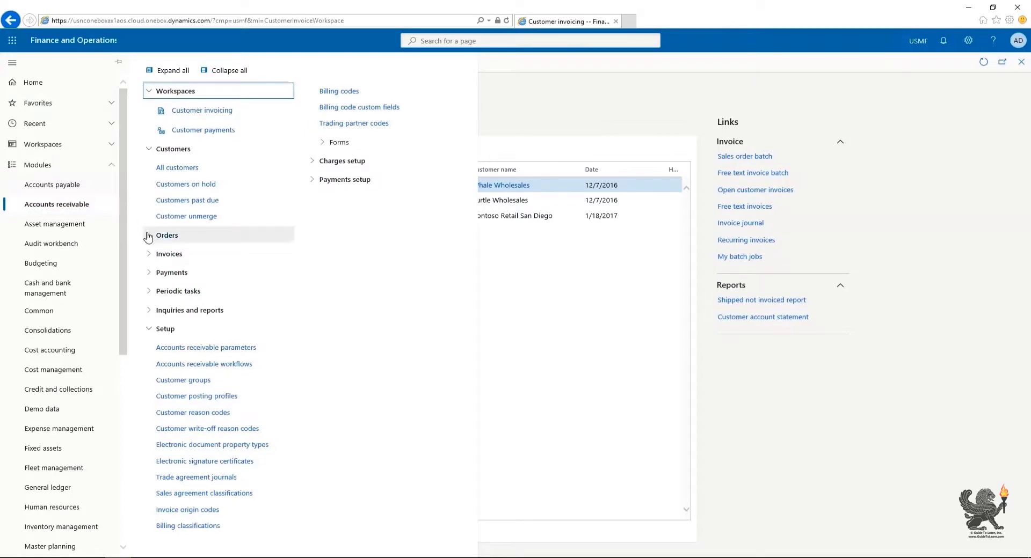
left_click(166, 237)
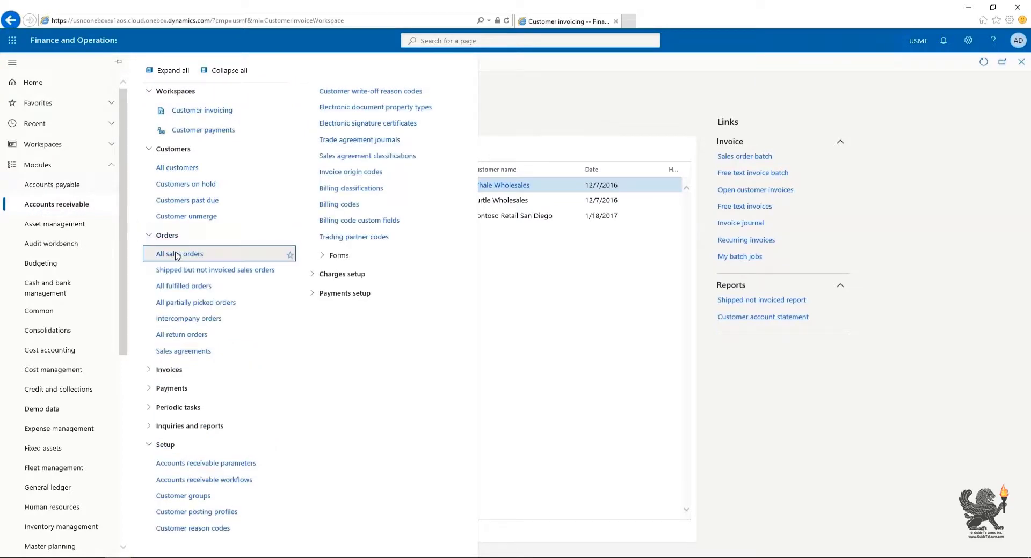
left_click(177, 255)
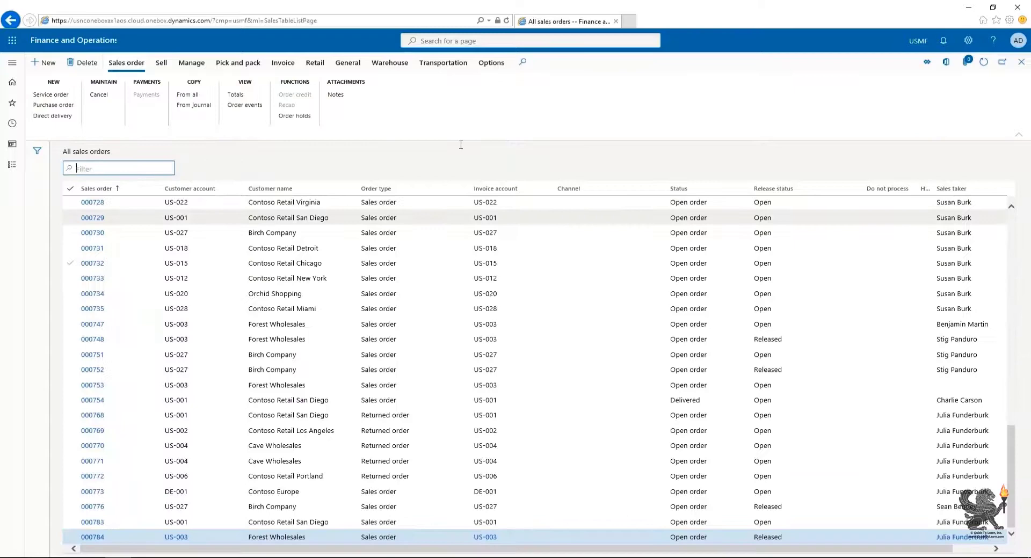
Step: Add All sales orders to the Customer invoicing workspace as a Tile via Add to workspace
left_click(491, 62)
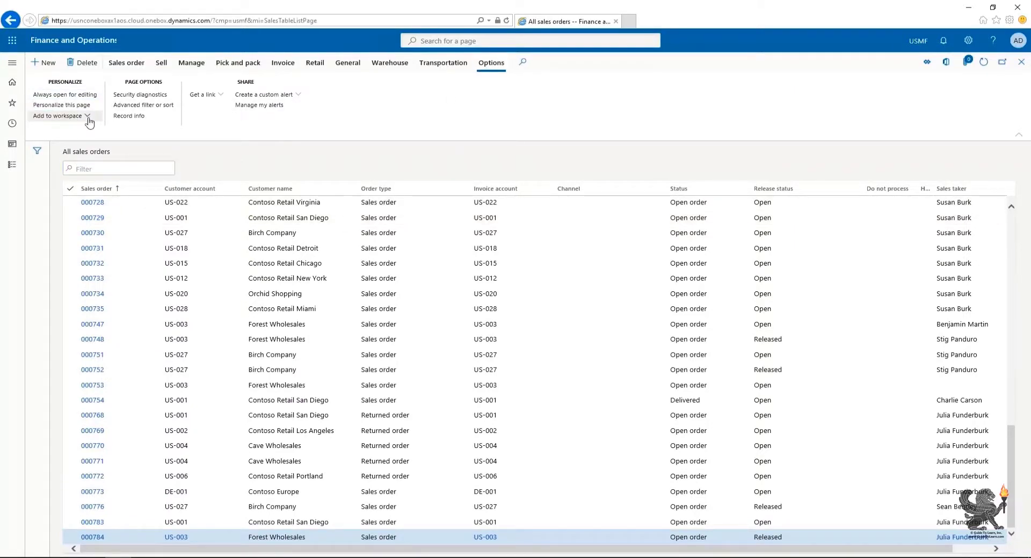
left_click(58, 116)
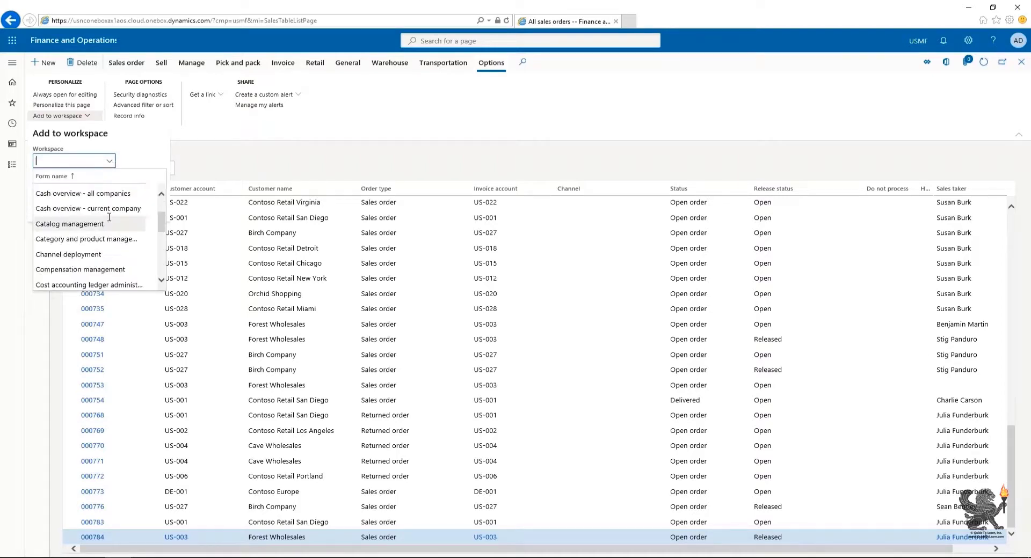
scroll("down", 3)
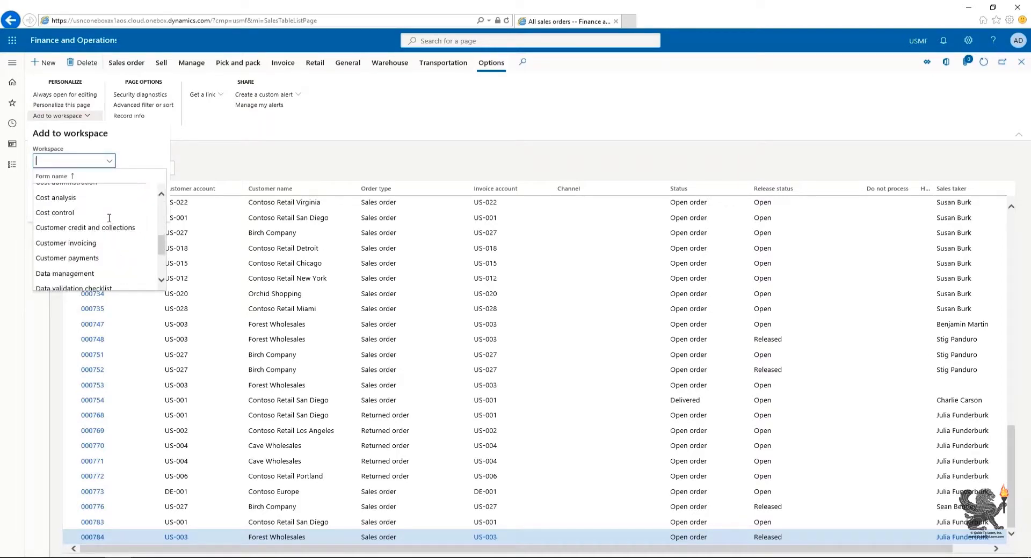
left_click(67, 244)
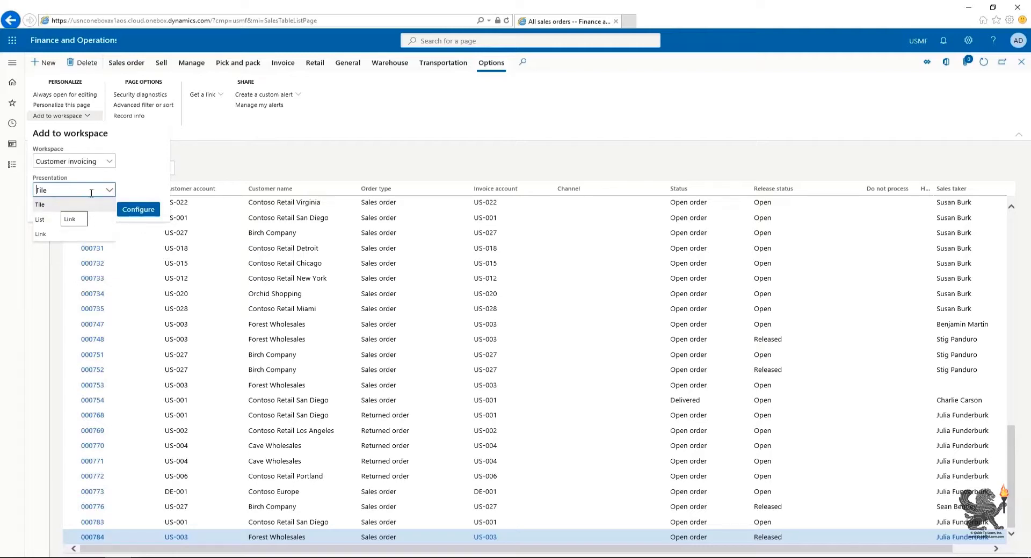
left_click(41, 205)
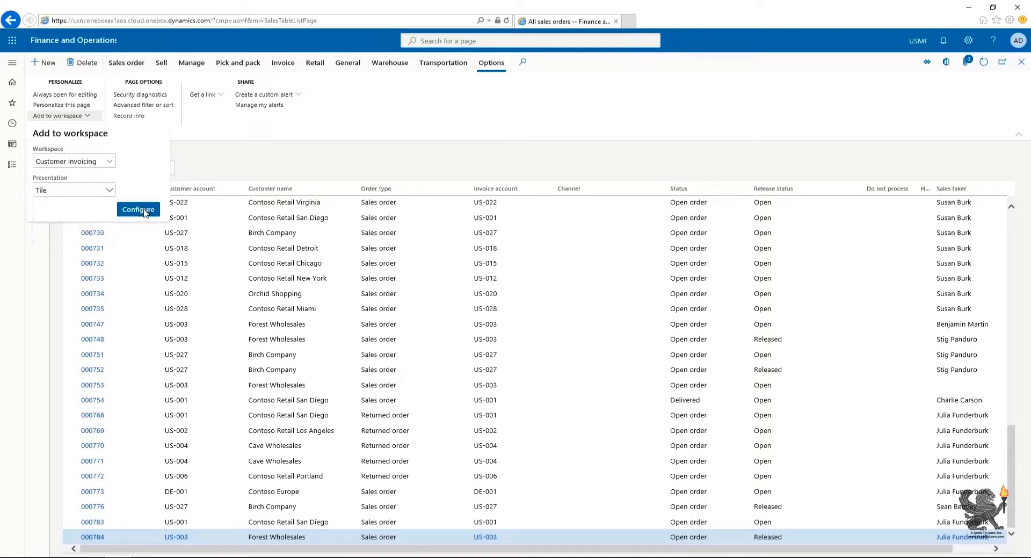
left_click(138, 210)
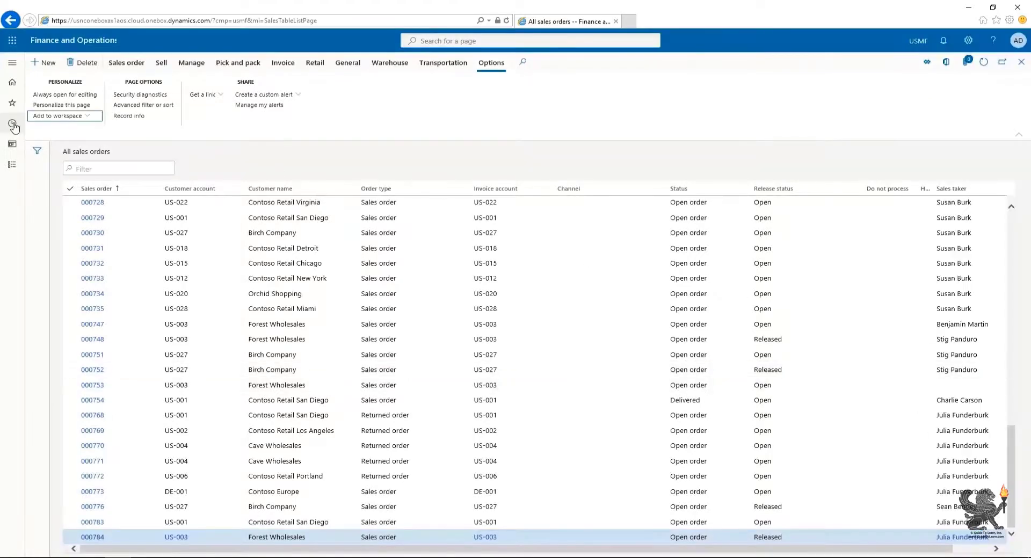
Step: Reopen the Customer invoicing workspace from Recent to see the new Sales orders tile
left_click(15, 127)
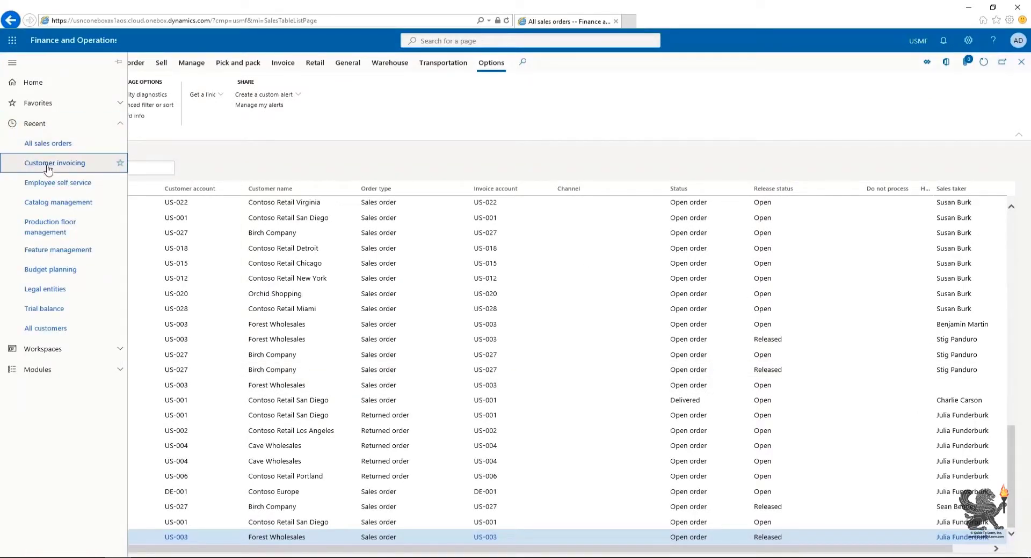
left_click(54, 163)
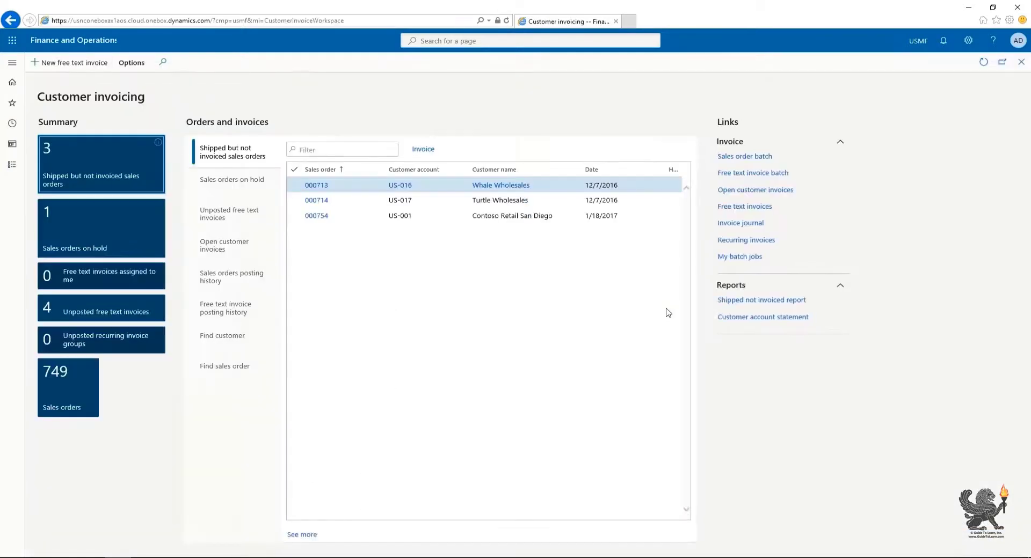
mouse_move(69, 388)
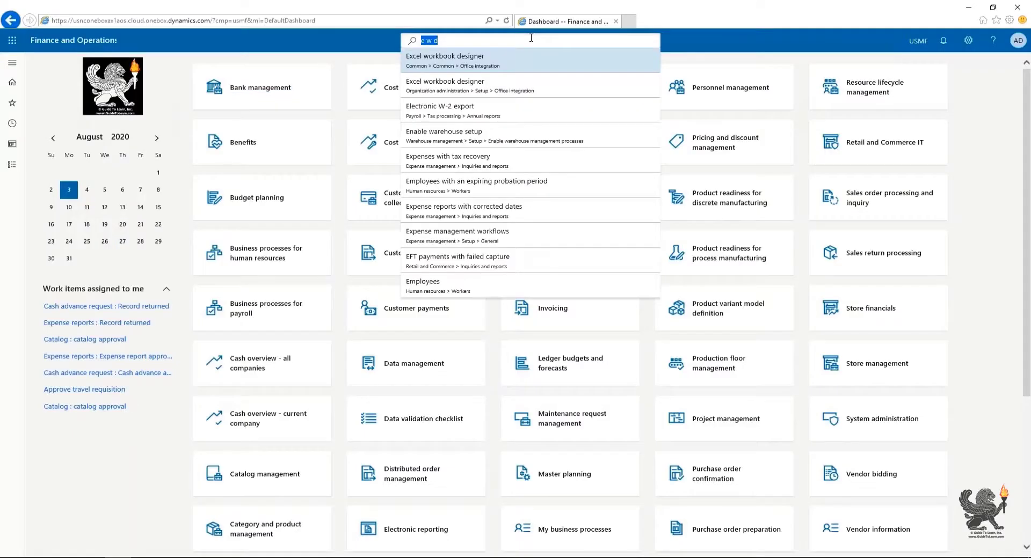
Step: Search pages for 'ven' to reach Vendor invoice entry, then search by 'form: vendinvoice'
type("vend i")
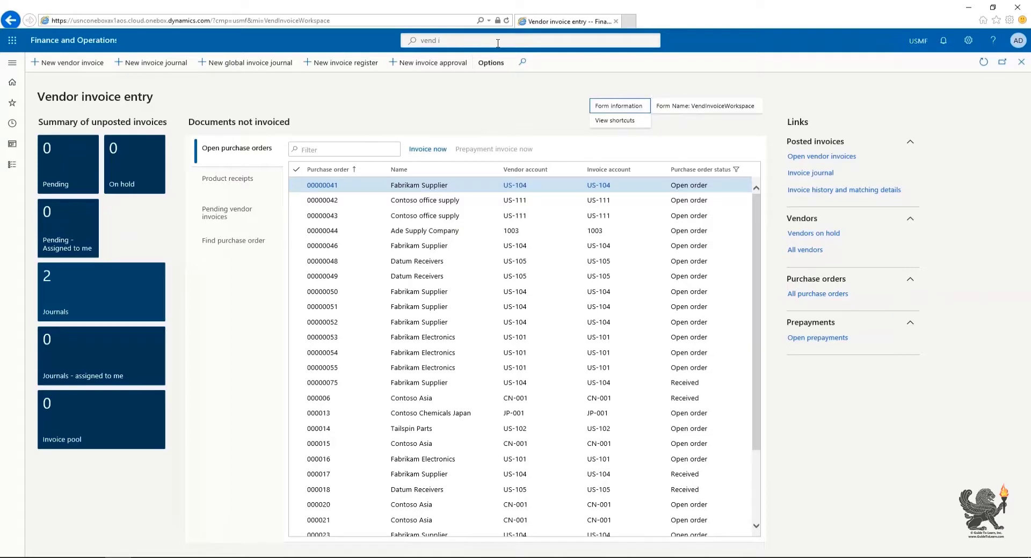
left_click(498, 41)
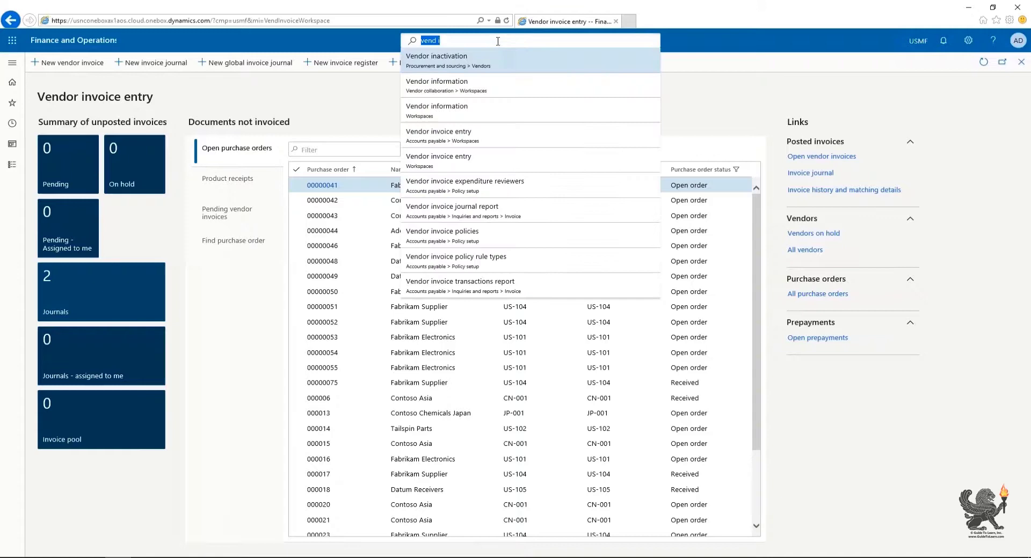
type("form: vendinvoice")
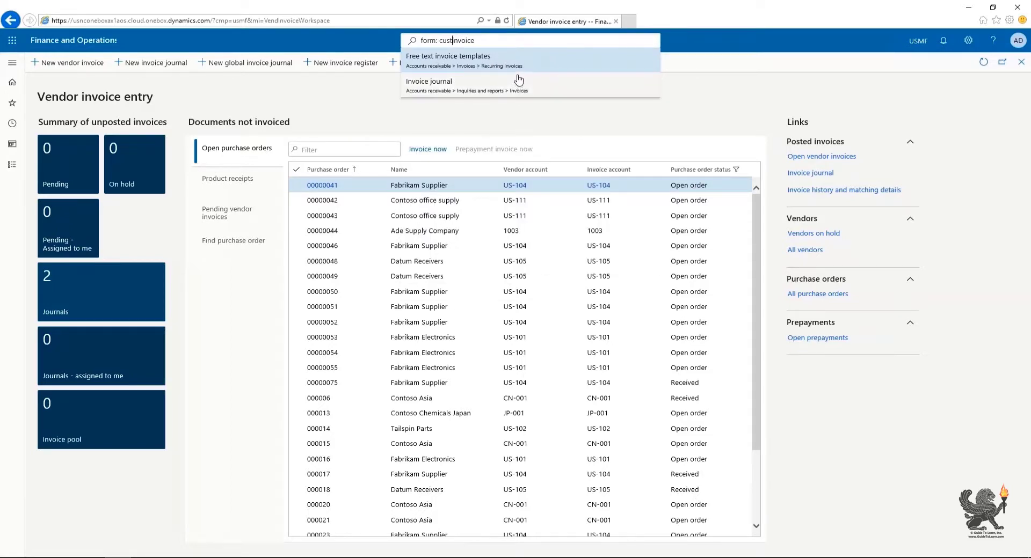
mouse_move(523, 84)
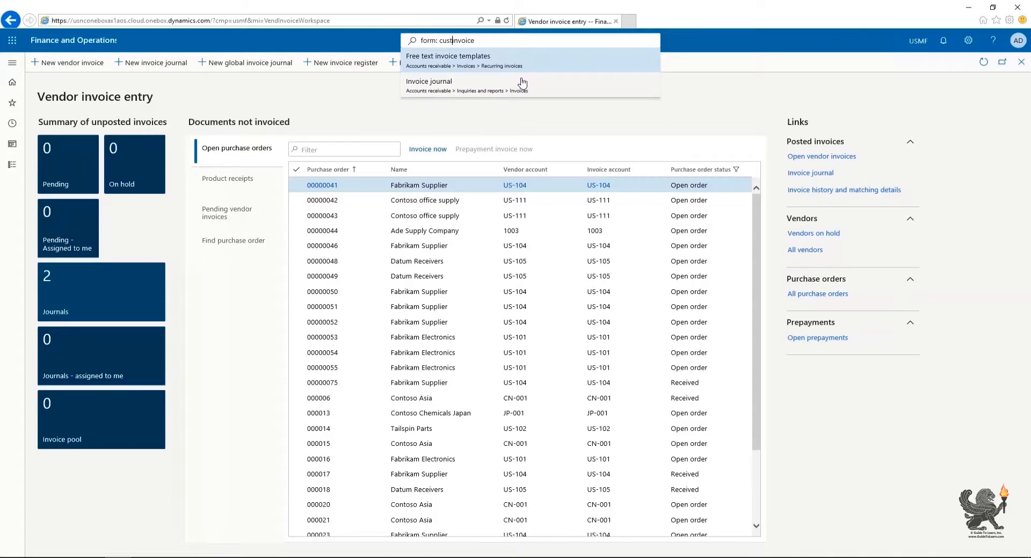
mouse_move(650, 104)
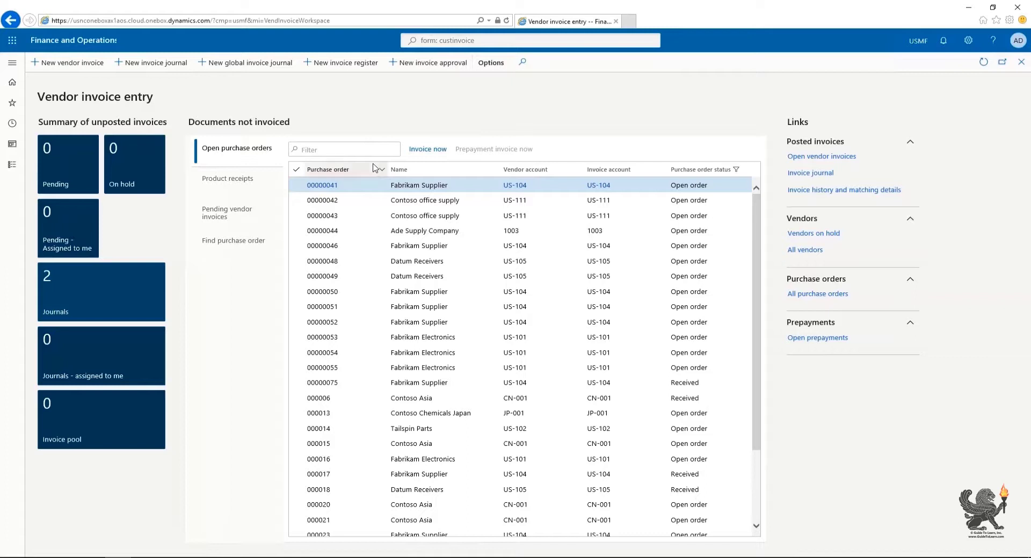
Step: Review the Purchase order column's filter operators, then show the Name column's filter options
left_click(380, 170)
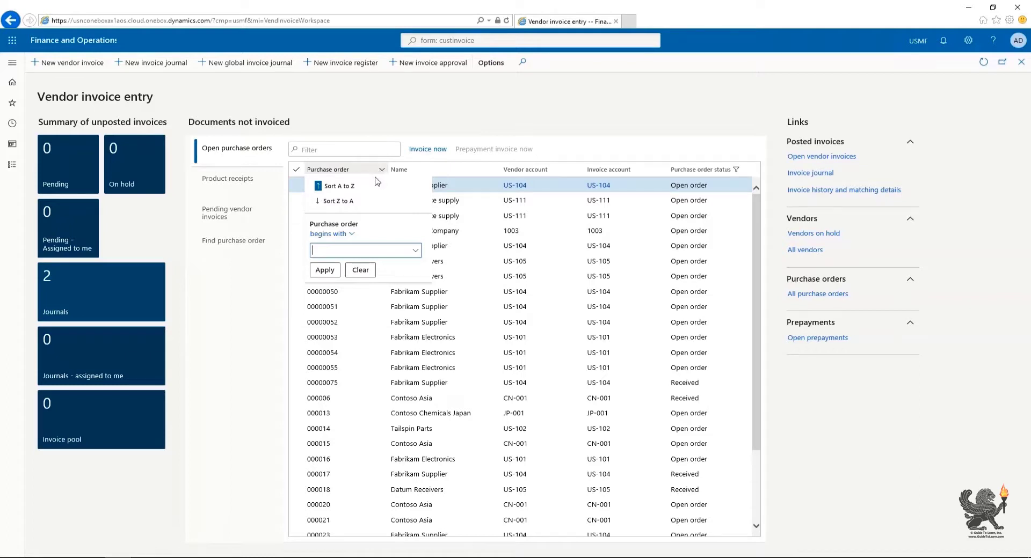
mouse_move(353, 202)
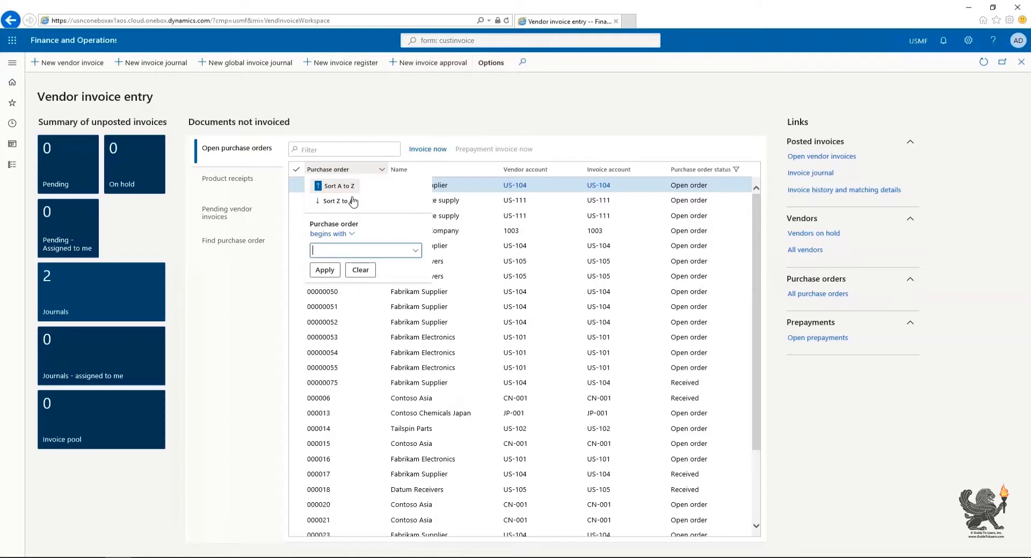
left_click(339, 202)
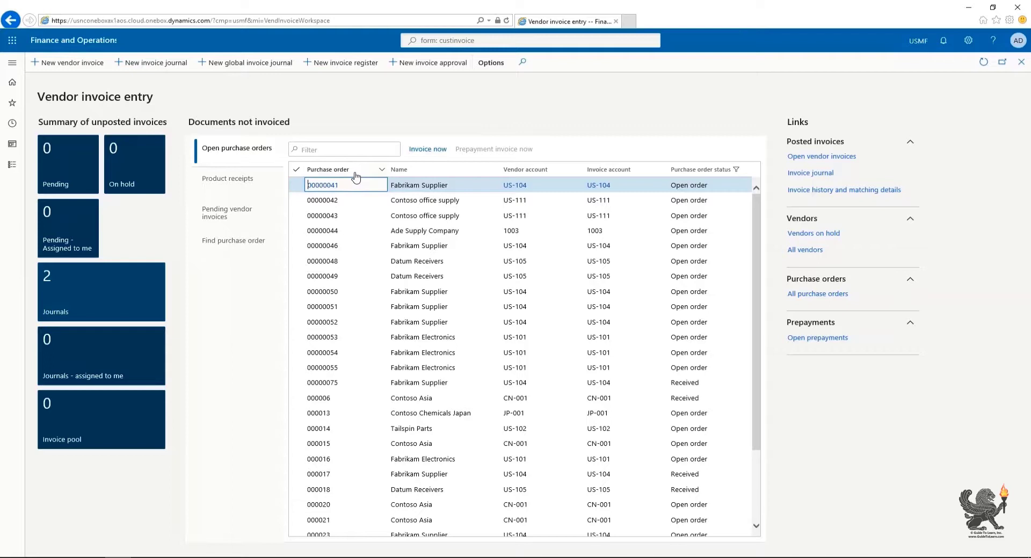
mouse_move(378, 172)
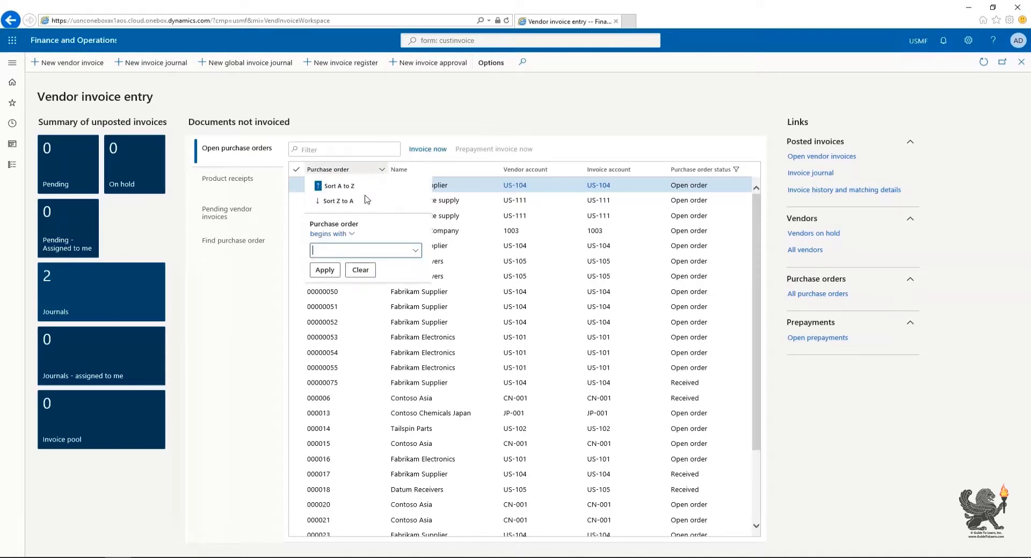
left_click(332, 235)
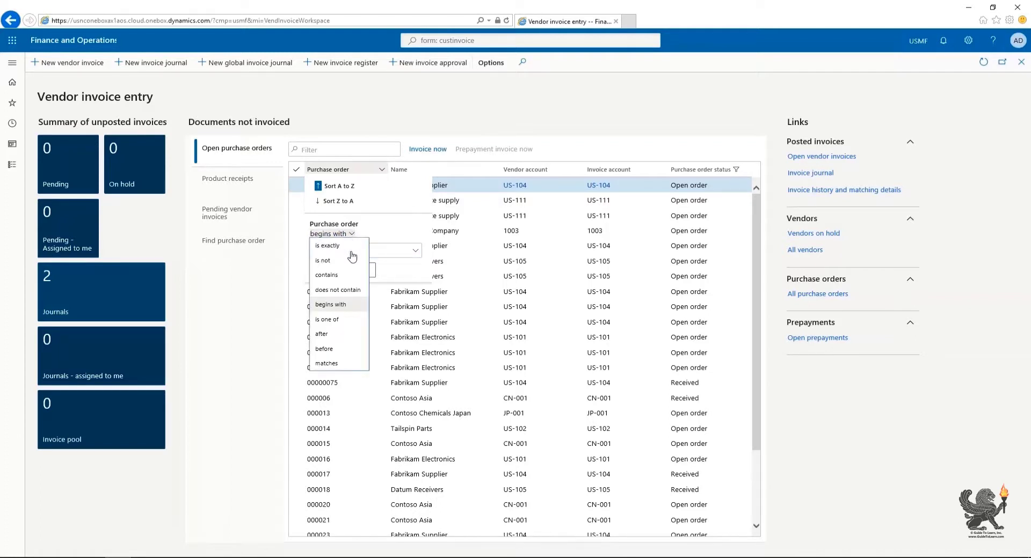
mouse_move(350, 344)
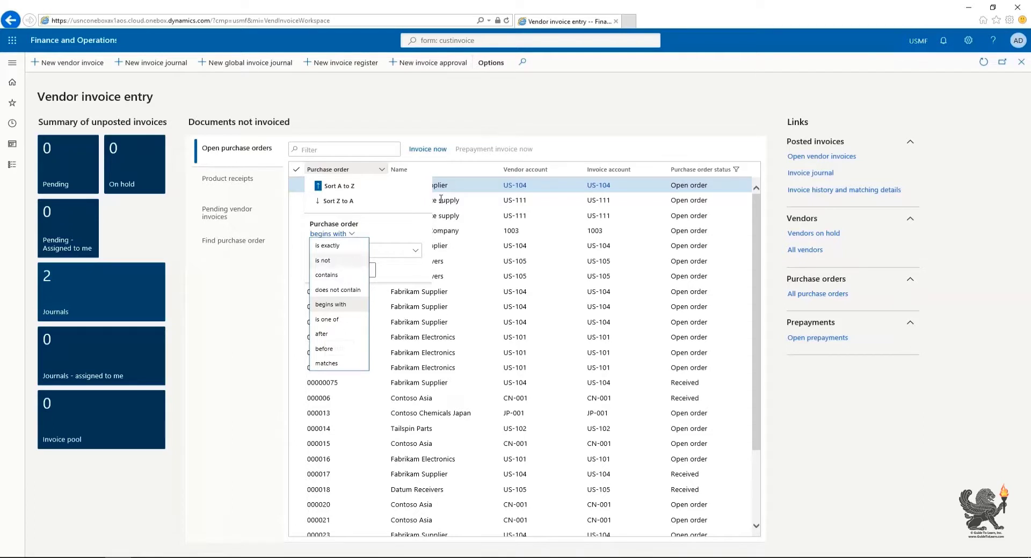
left_click(335, 185)
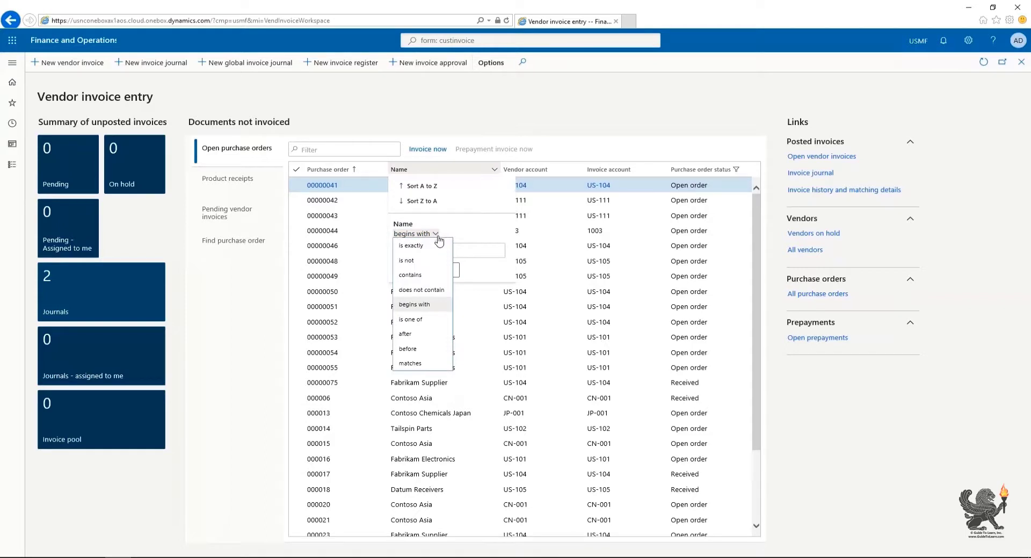
Step: Filter the Name column with 'contains' supplier and review the applied filter's comparison choices
left_click(410, 274)
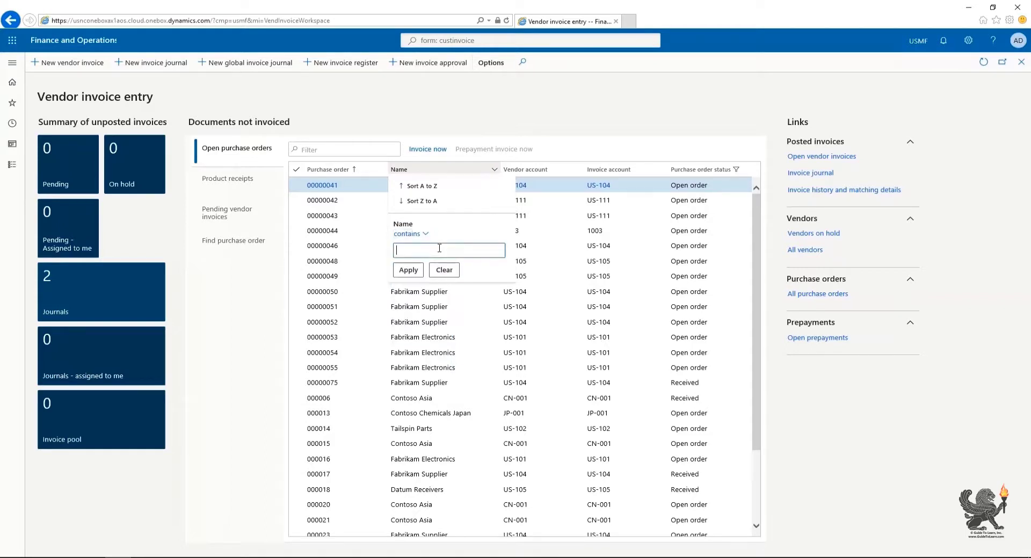
type("supplier")
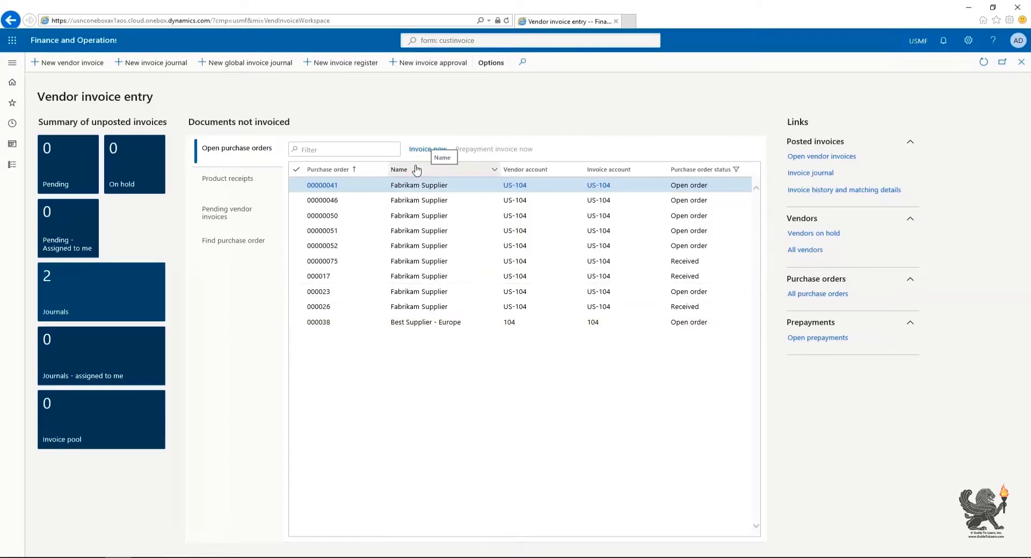
left_click(400, 170)
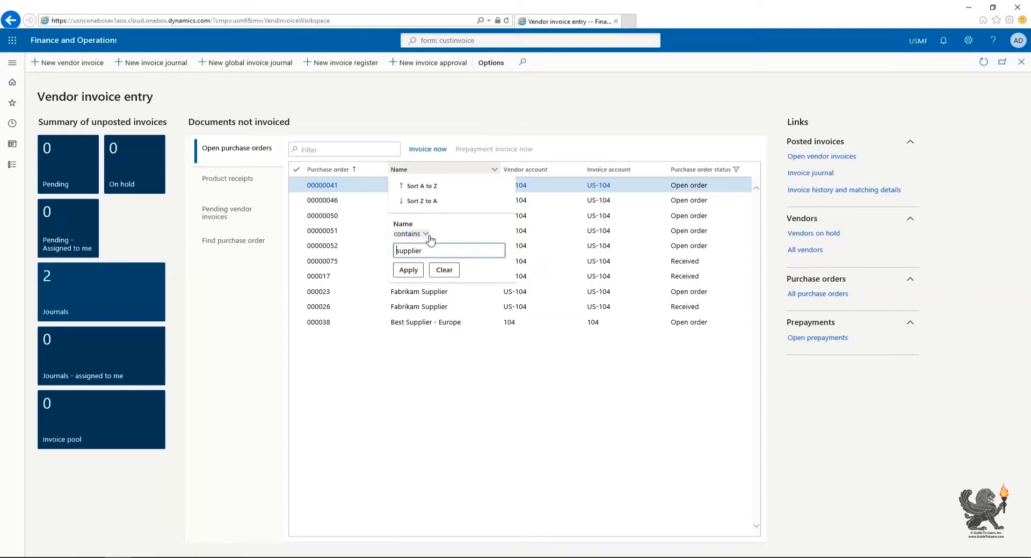
left_click(408, 270)
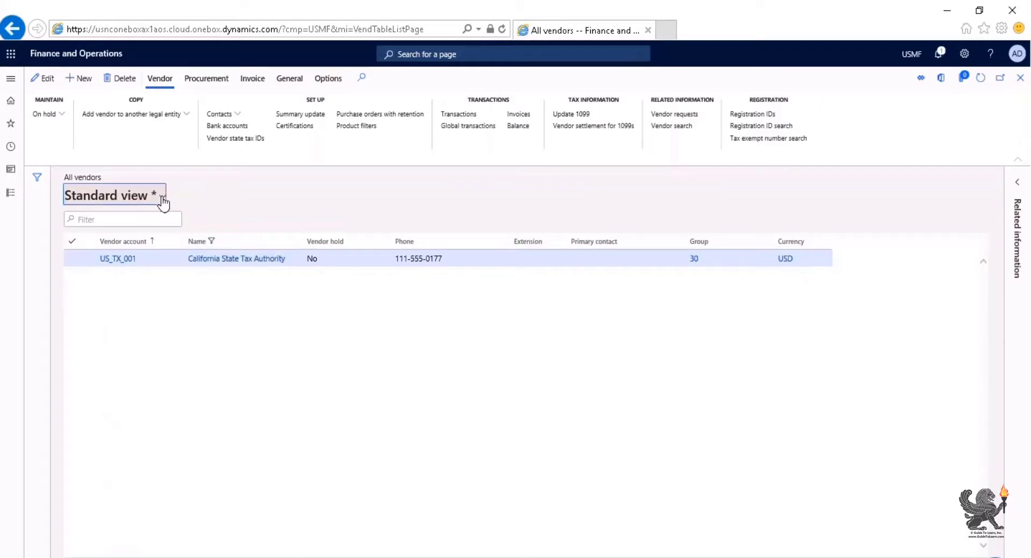
Step: Expand the Standard view * selector to show the save options for the modified view
left_click(113, 195)
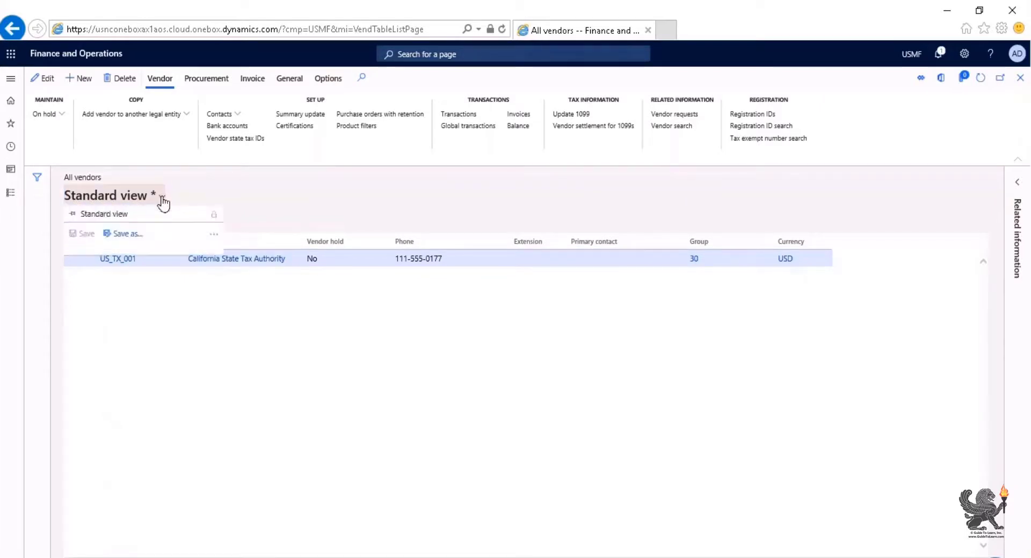
left_click(213, 234)
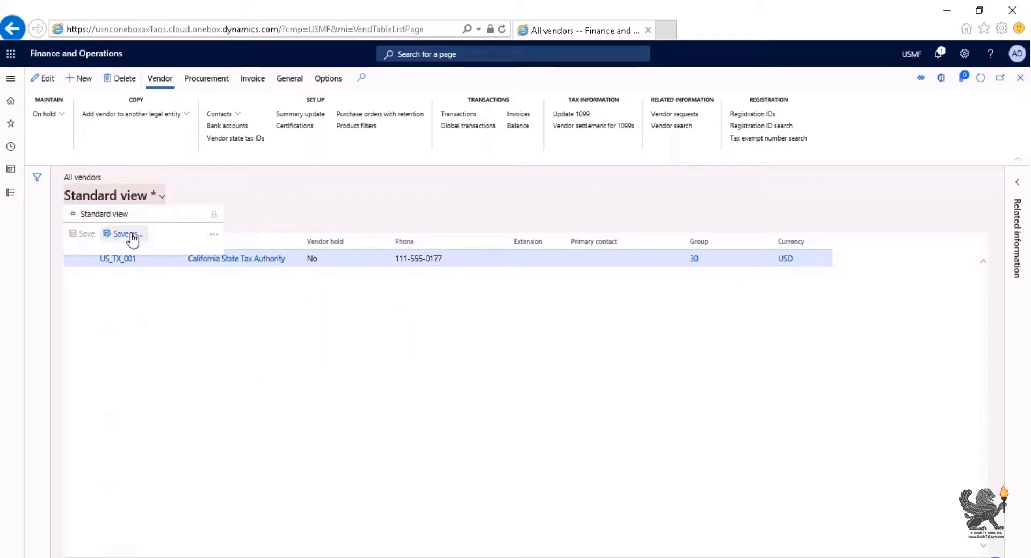
Step: Save the filtered vendor list as a new view named California
left_click(126, 234)
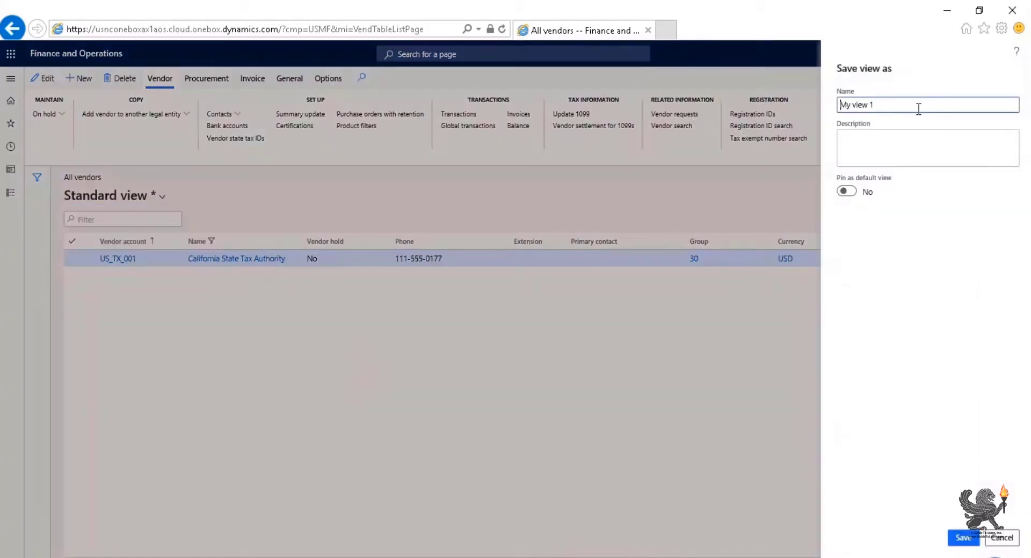
type("California")
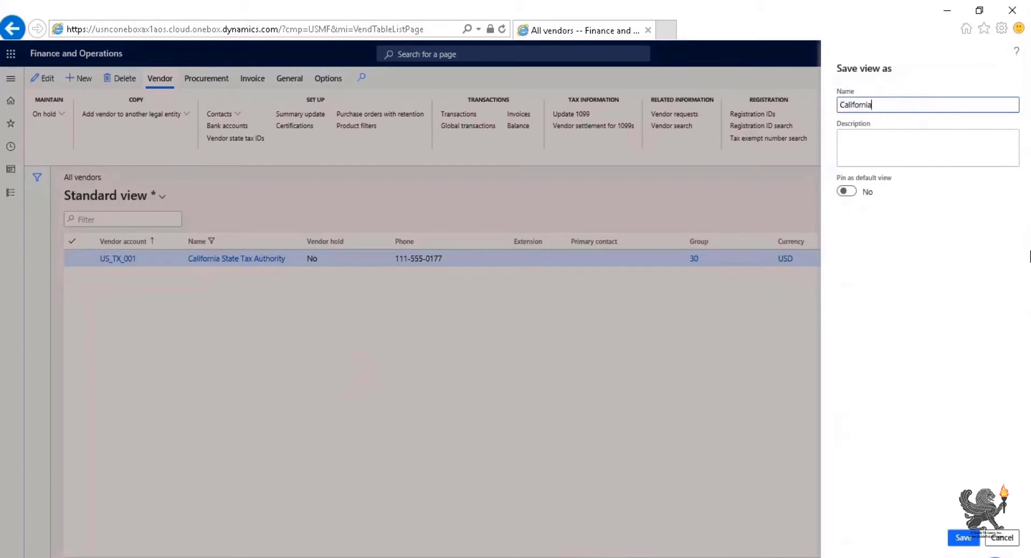
mouse_move(909, 346)
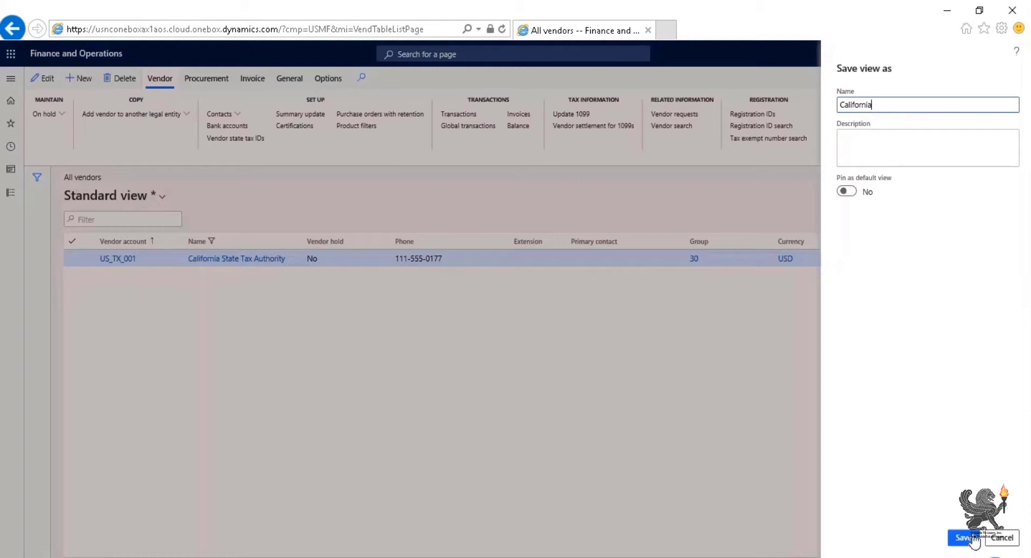
left_click(963, 539)
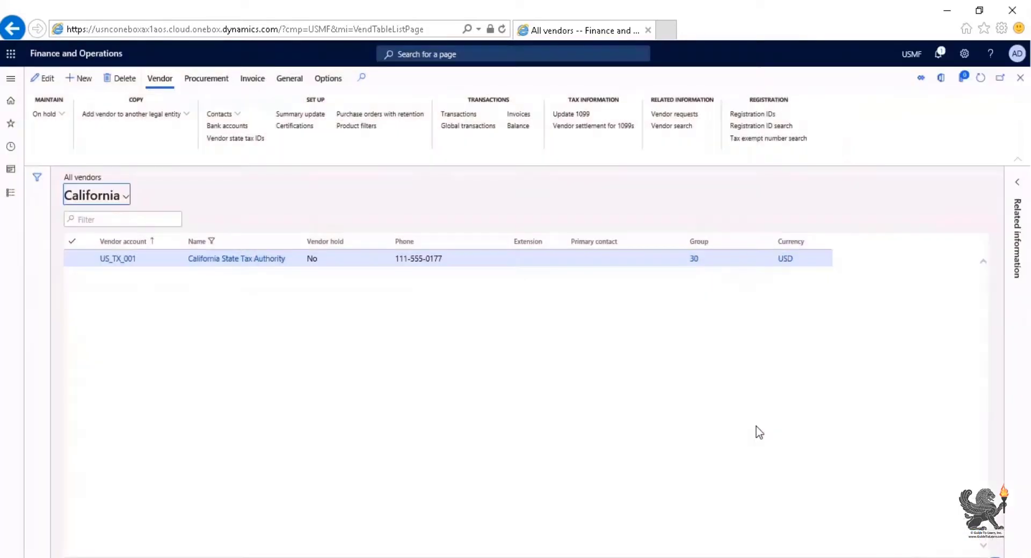
mouse_move(123, 201)
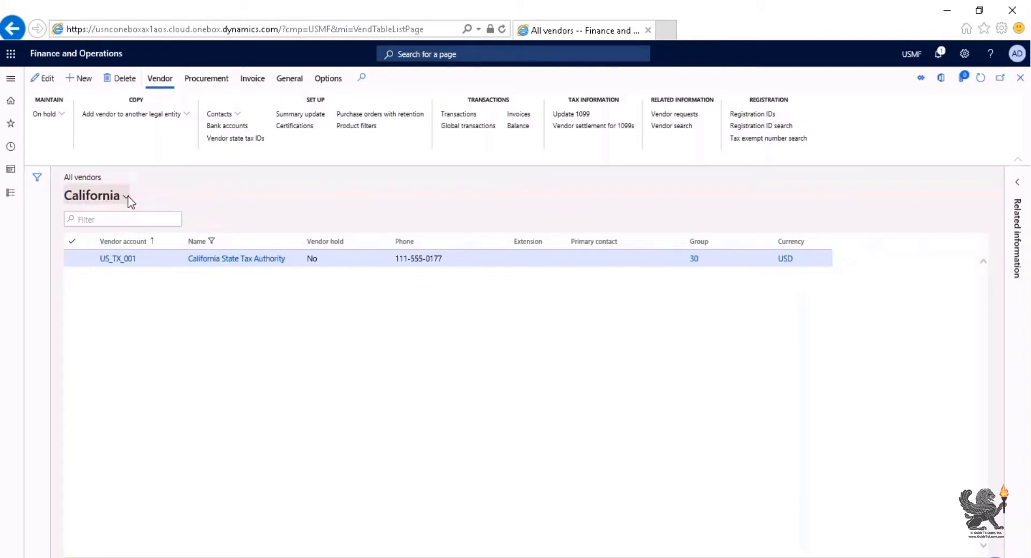
Step: Switch the vendor list back to Standard view from the view selector
left_click(126, 195)
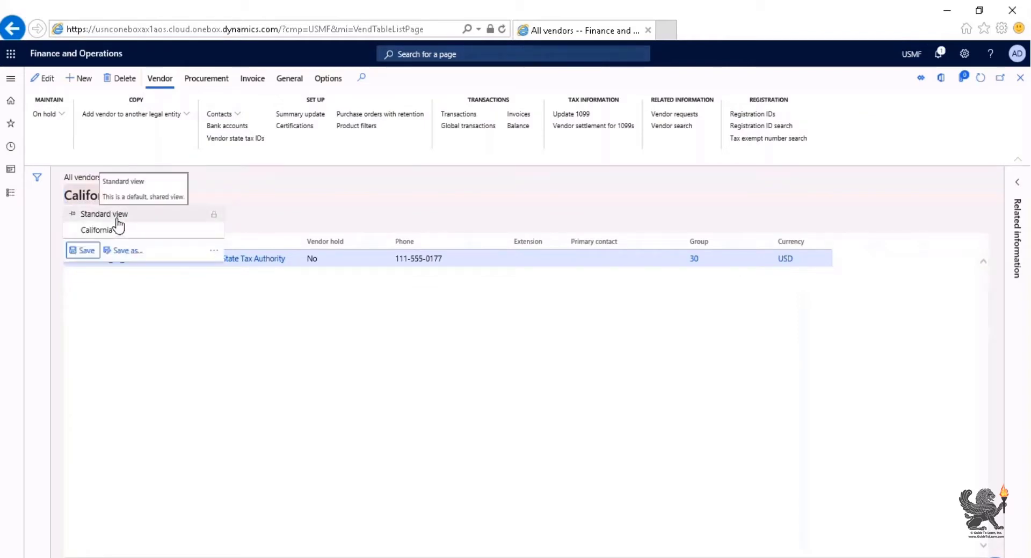
left_click(103, 214)
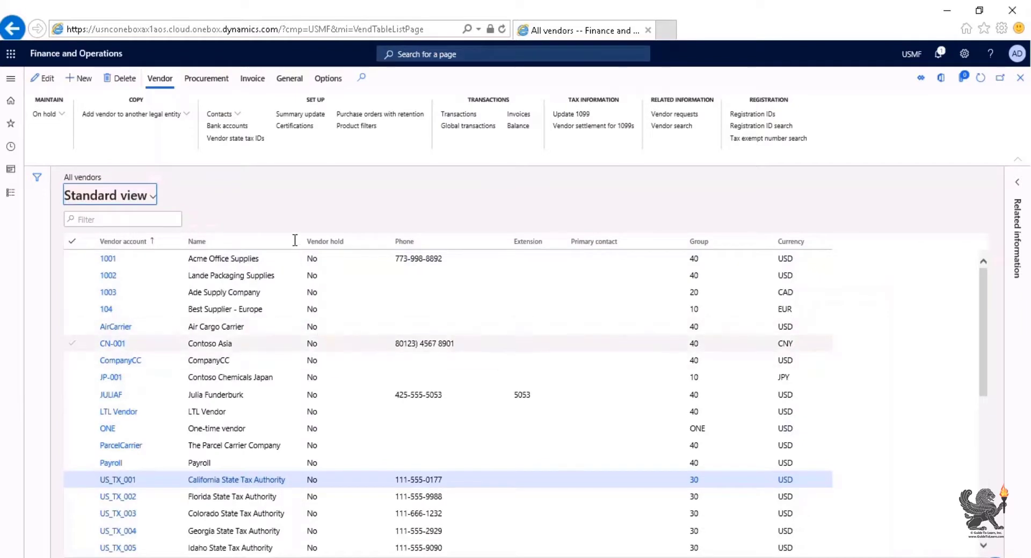
Step: Filter vendor names beginning with A, then show the saved views for the modified Standard view
left_click(198, 241)
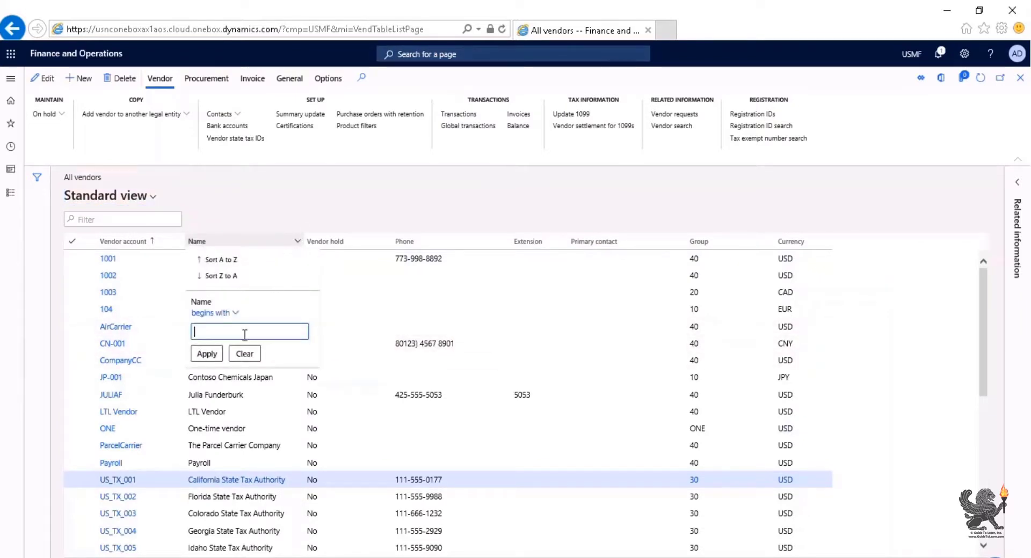
type("A")
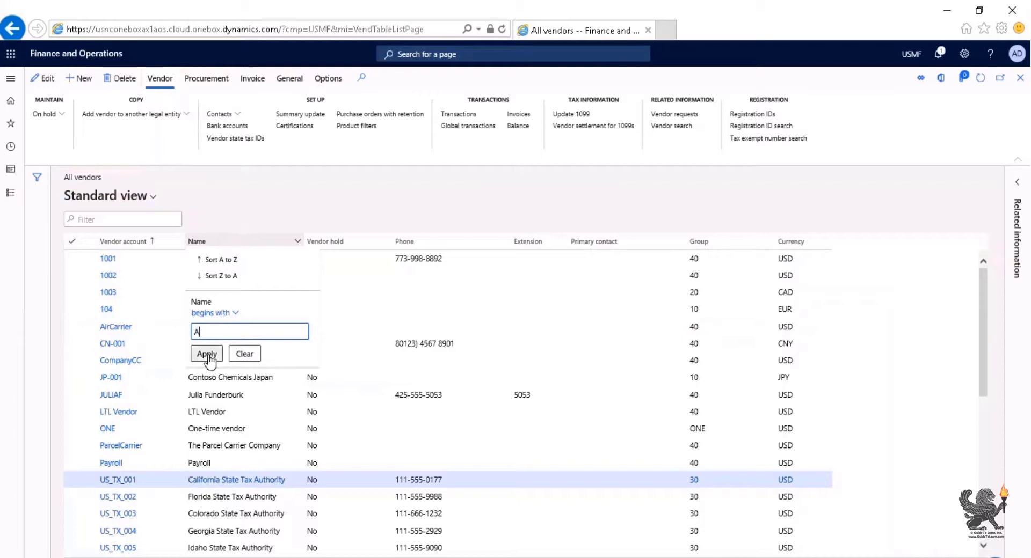
left_click(206, 354)
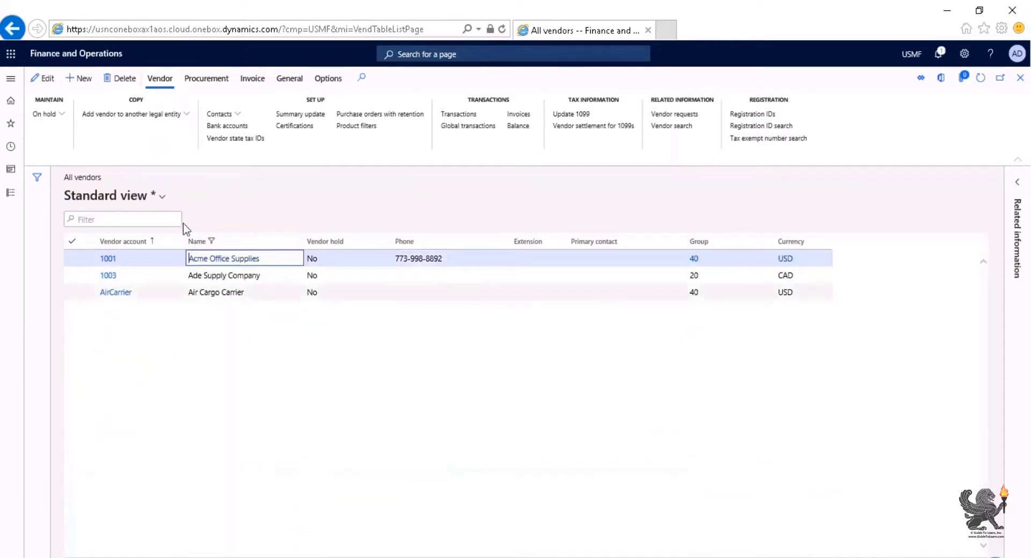
left_click(163, 197)
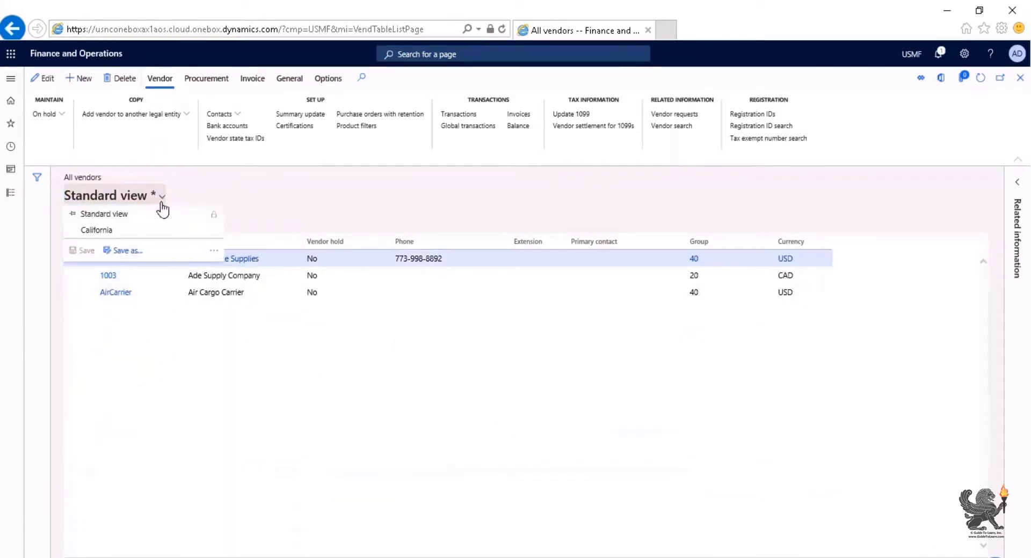
Step: Save the A-filtered vendor list as a new view named 'Starts with A'
left_click(127, 250)
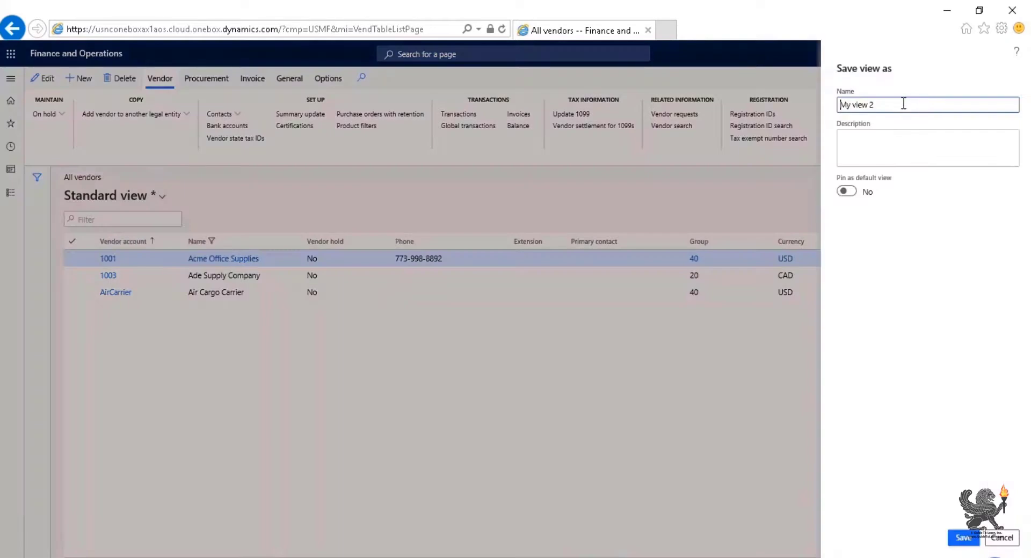
type("Starts with A")
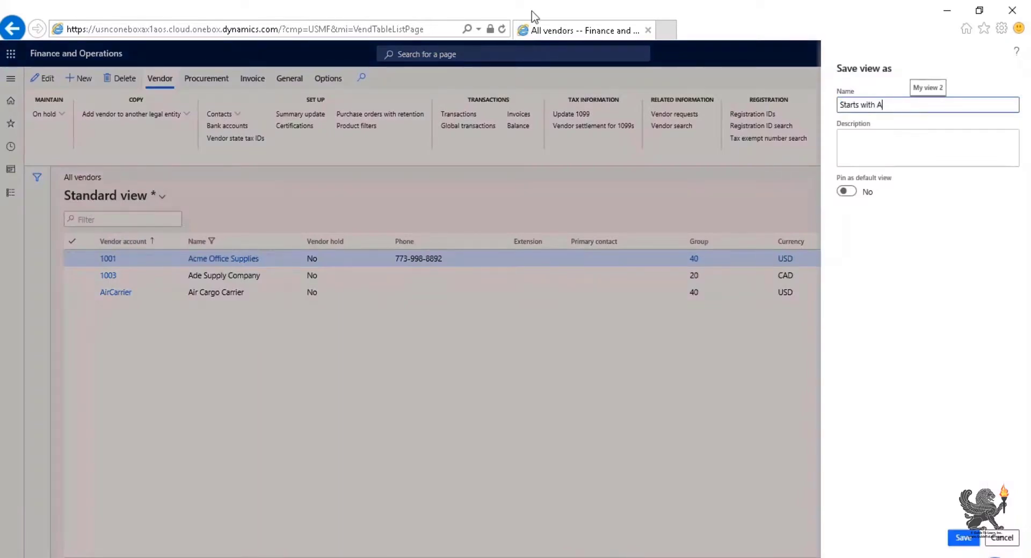
left_click(964, 539)
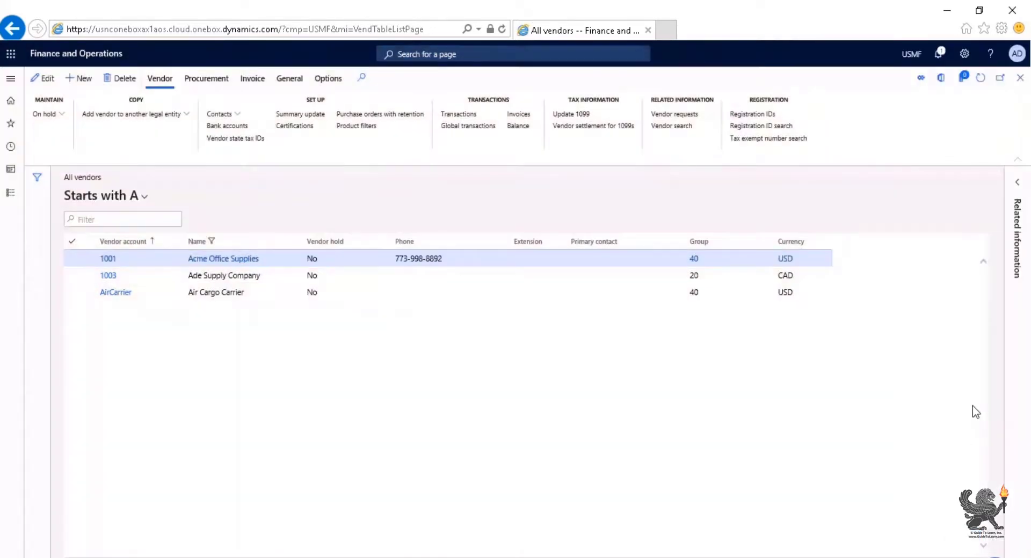
Step: Switch back to the California view from the view selector
left_click(104, 197)
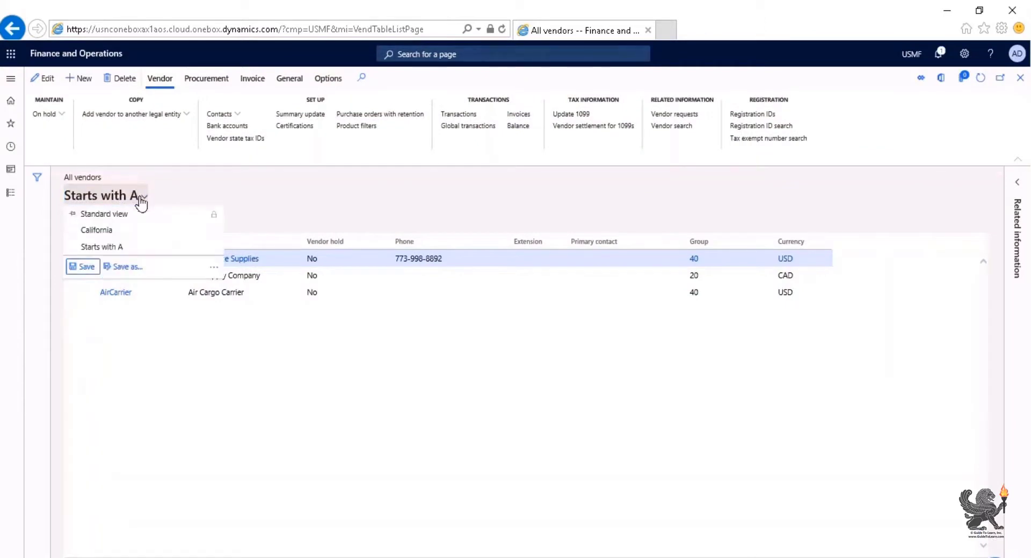
left_click(97, 230)
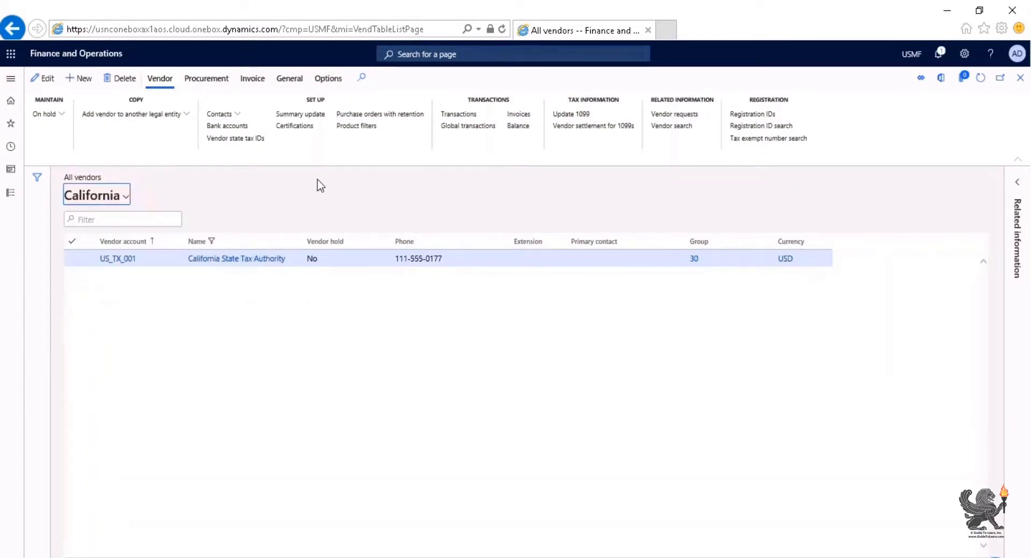
left_click(96, 196)
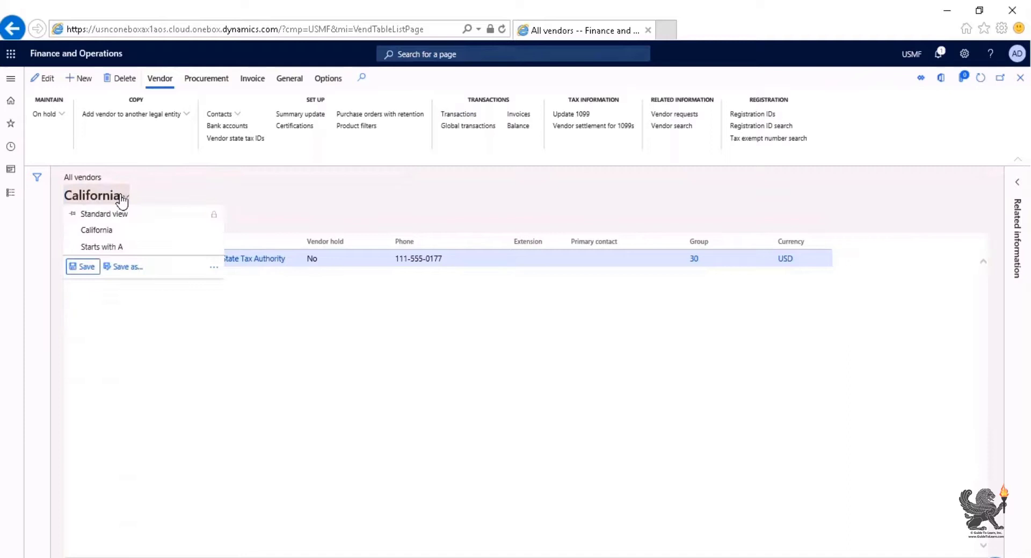
mouse_move(501, 403)
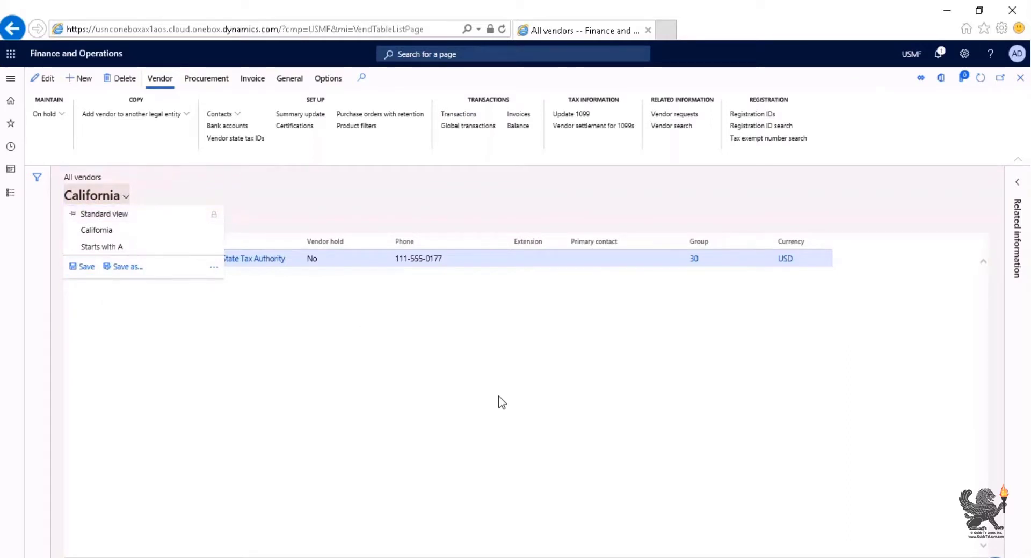
Step: Return to the Standard view and filter the vendor list by '40'
left_click(104, 214)
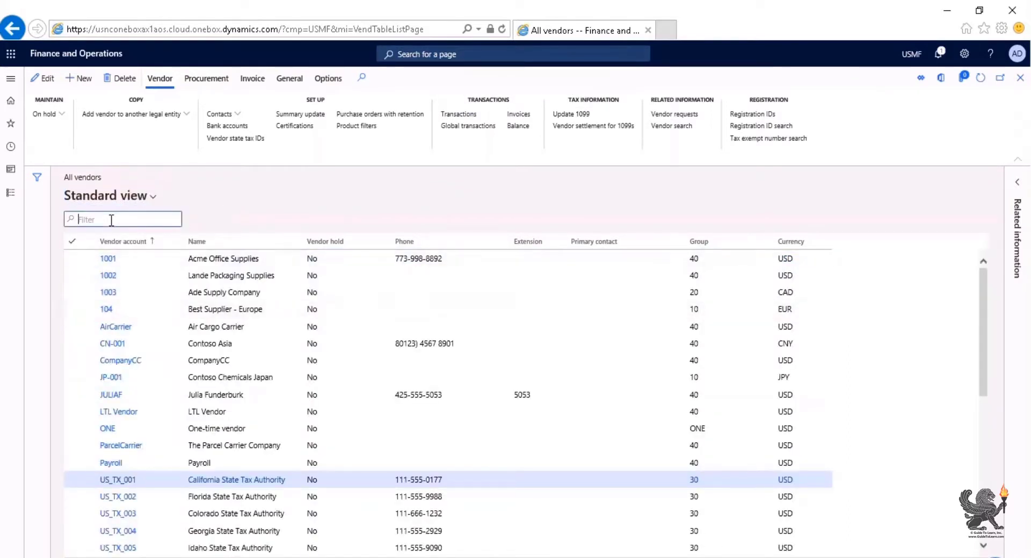
type("40")
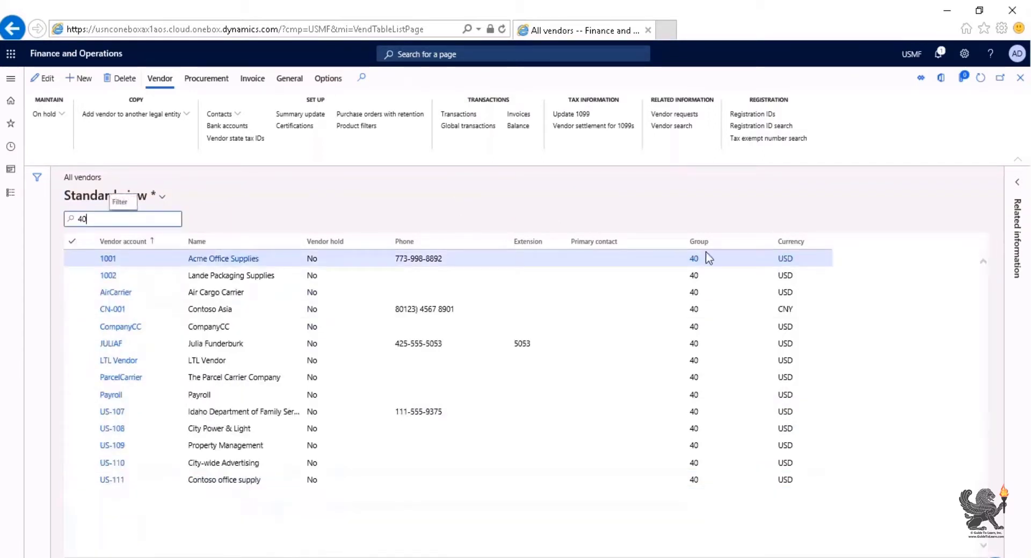
mouse_move(360, 337)
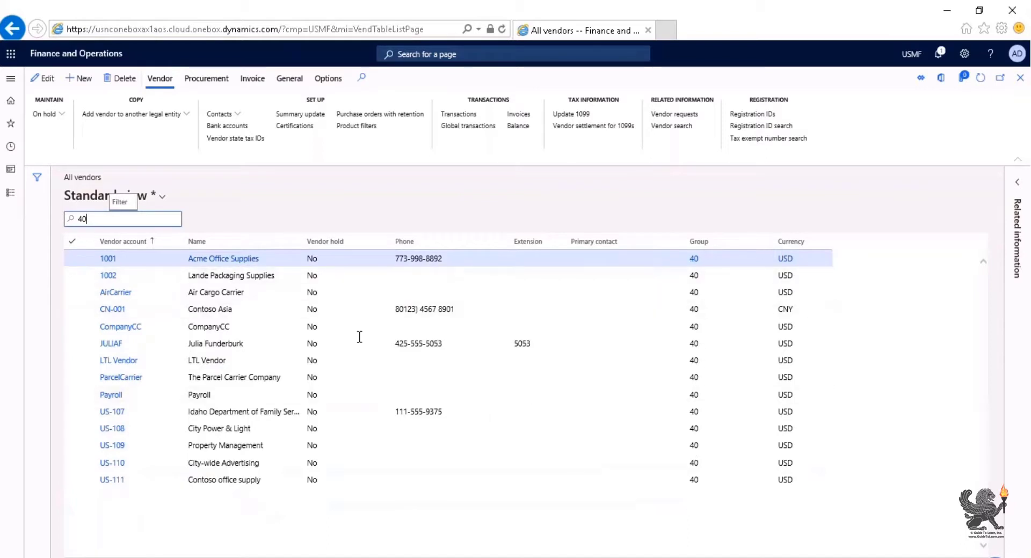
mouse_move(161, 201)
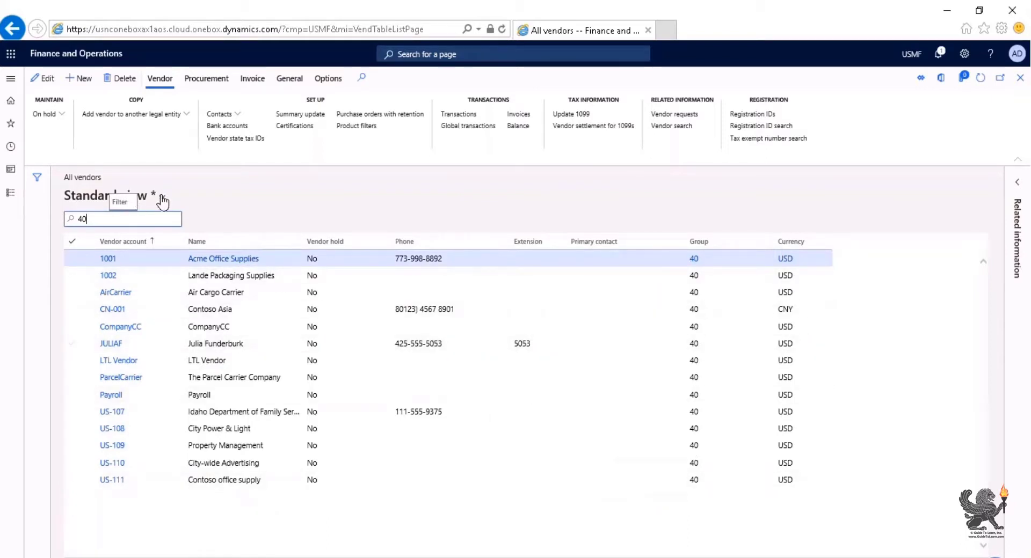
left_click(161, 195)
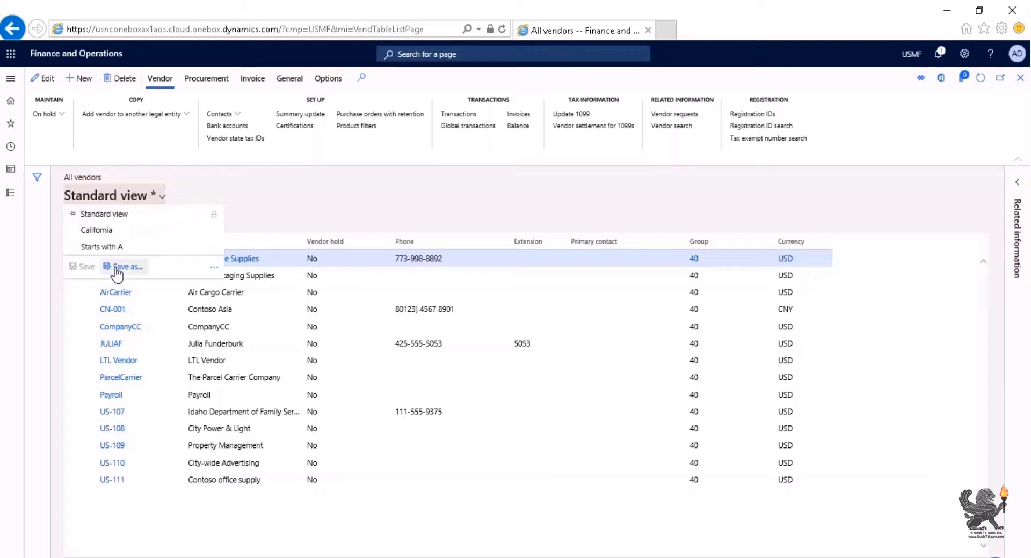
Step: Save the group 40 list as the 'Group 40' view and confirm it is listed
left_click(127, 267)
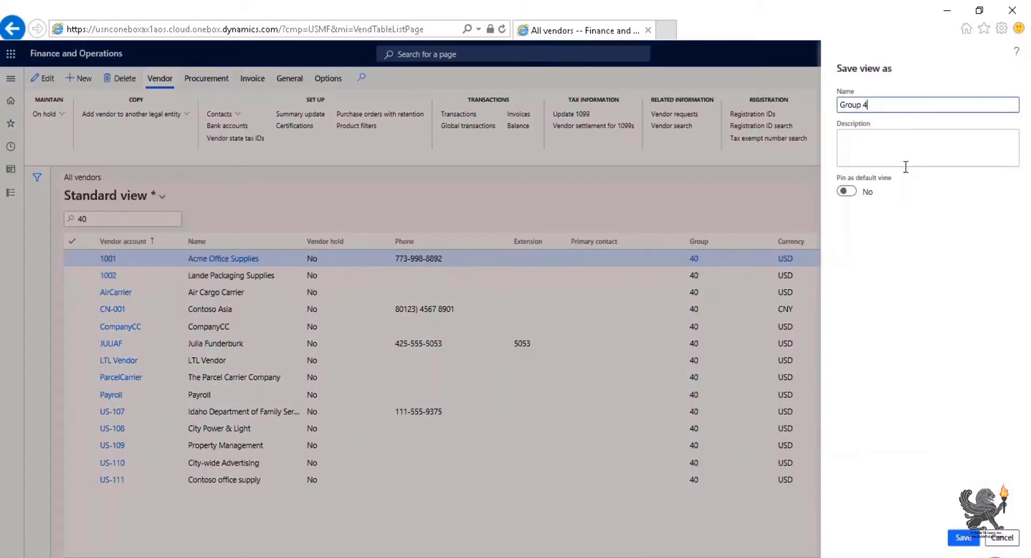
left_click(962, 538)
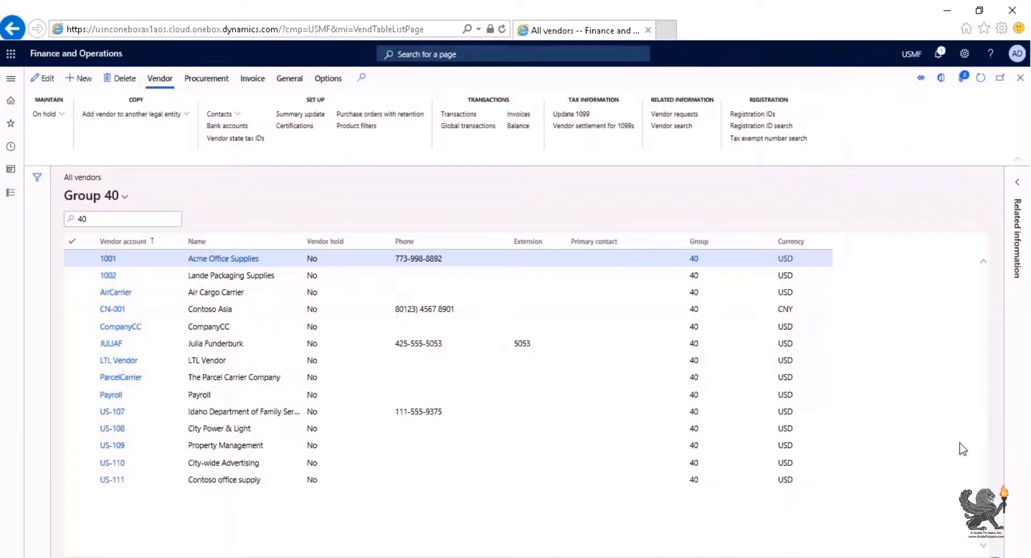
left_click(122, 197)
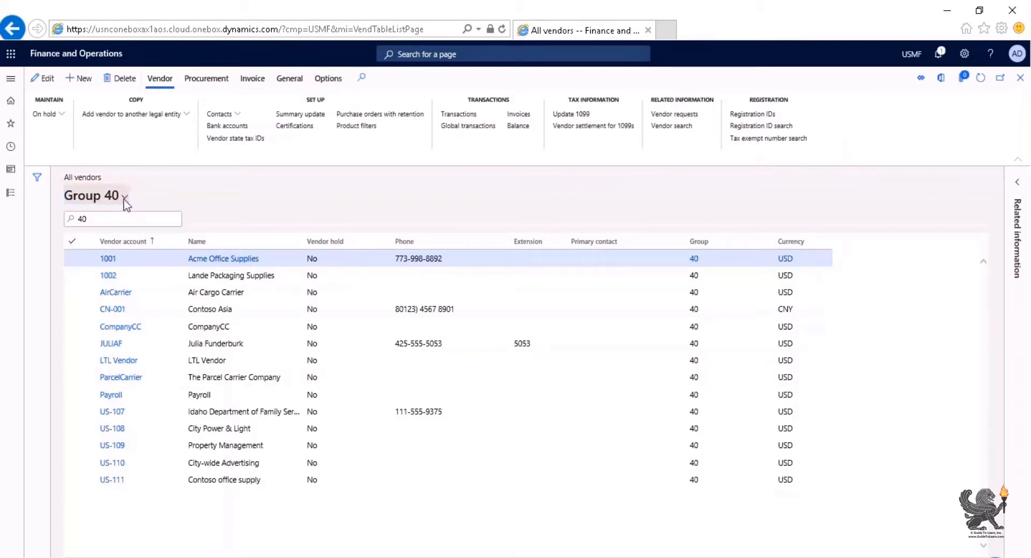
left_click(125, 197)
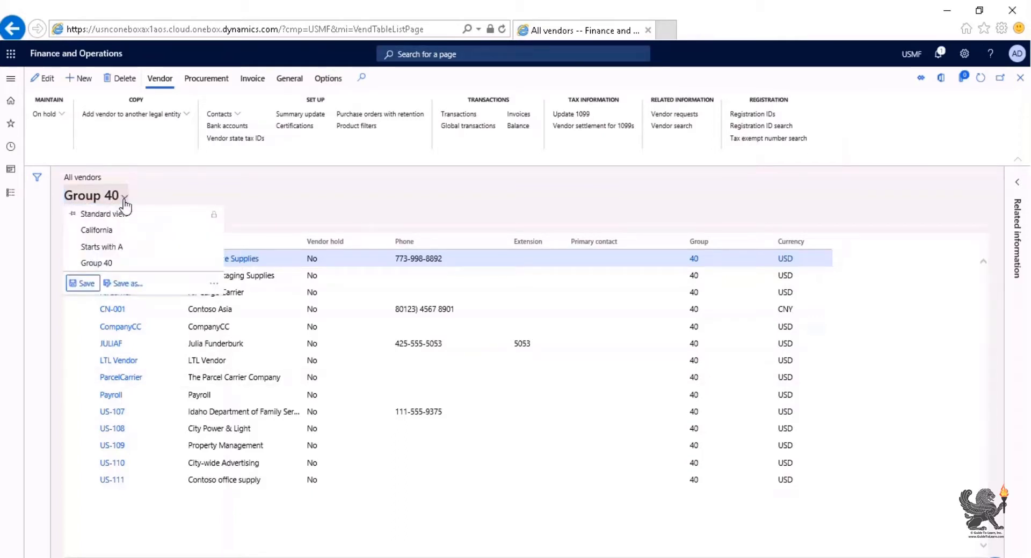